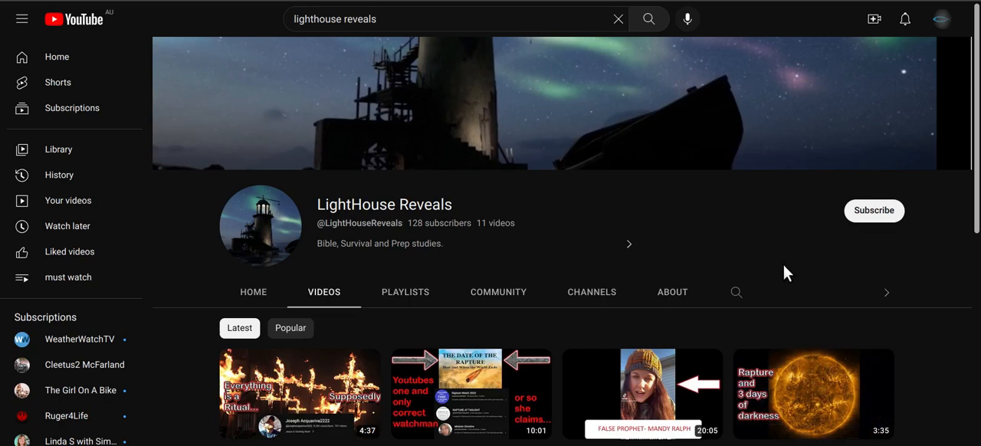
mouse_move(775, 279)
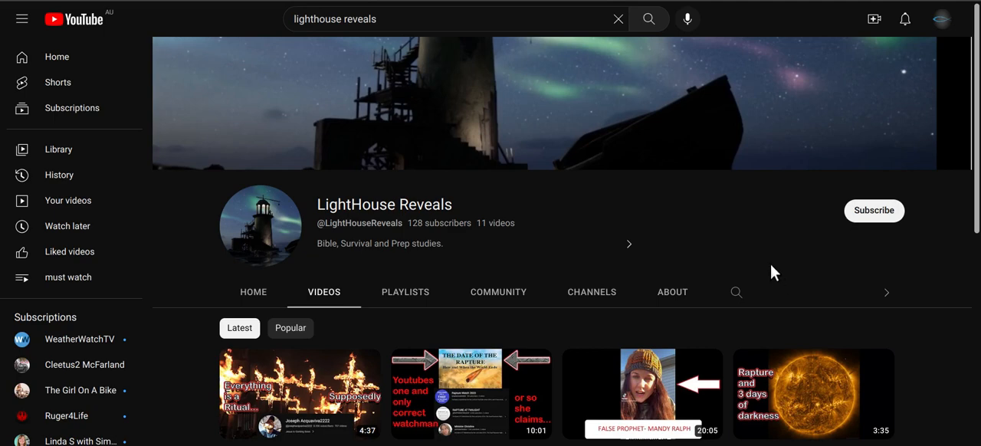
mouse_move(770, 267)
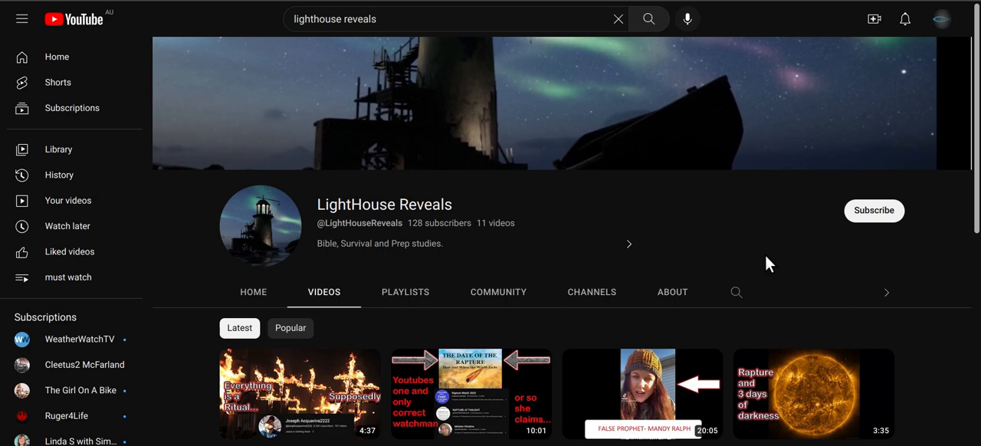
mouse_move(926, 278)
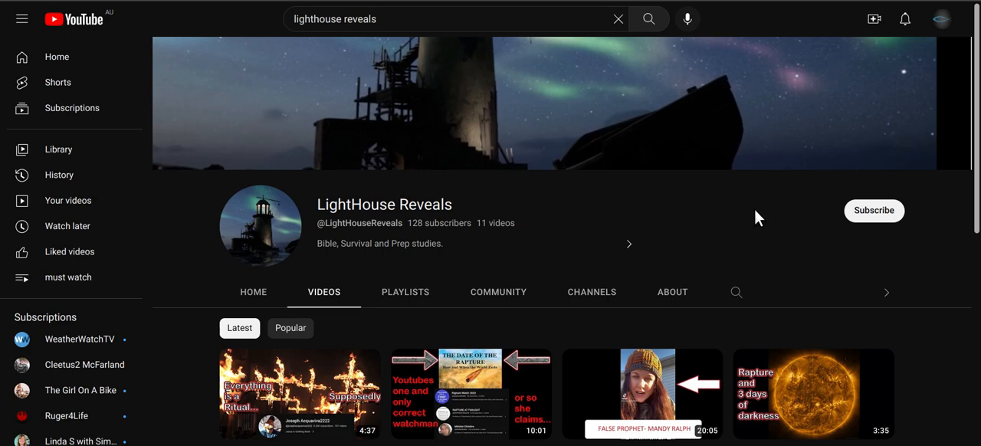
mouse_move(919, 273)
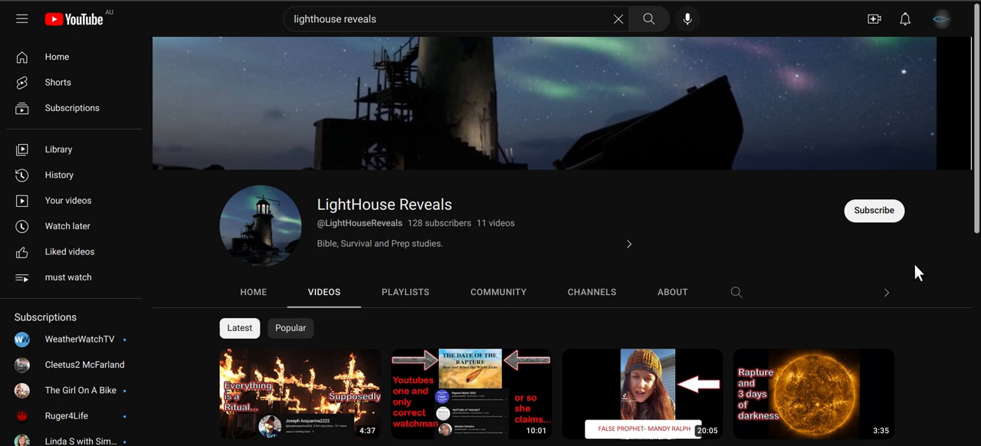
Scroll the LightHouse Reveals Videos grid down to the oldest upload, 'False prophet exposed.'
scroll("down", 3)
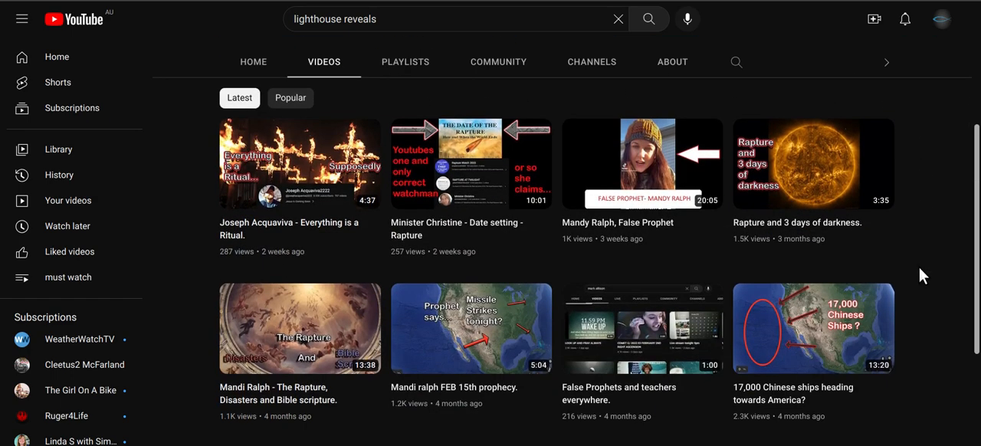
scroll("down", 3)
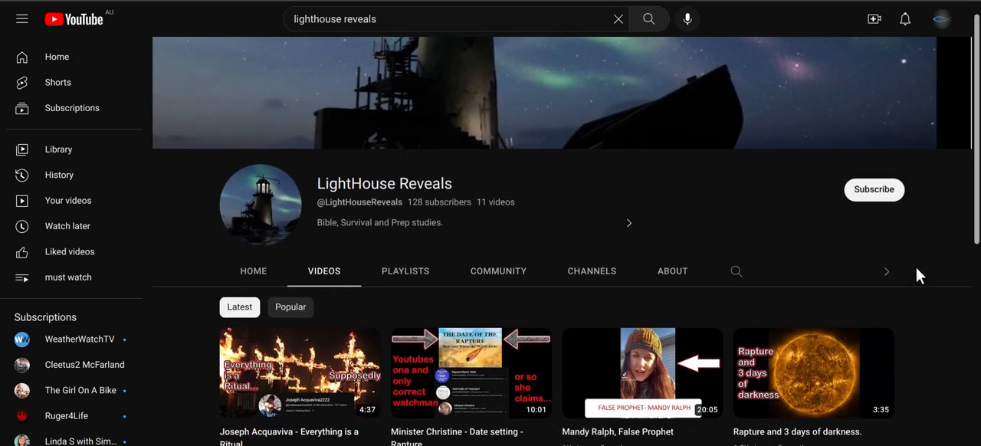
scroll("down", 3)
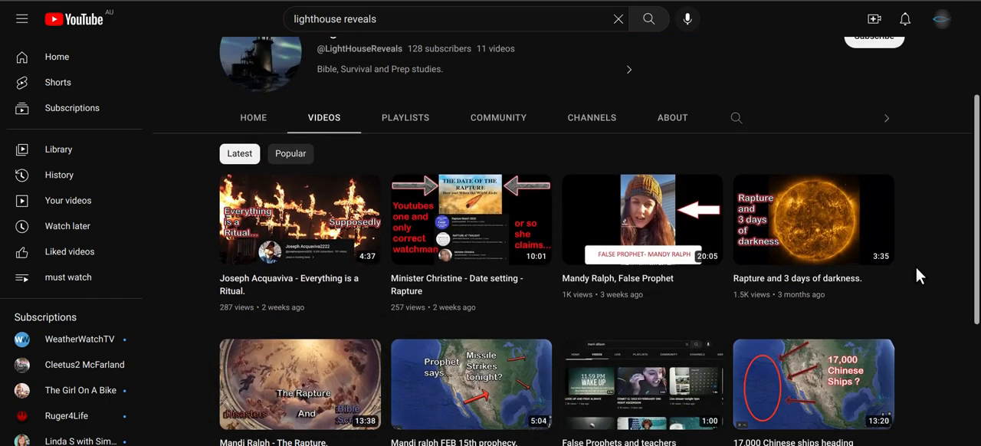
scroll("down", 3)
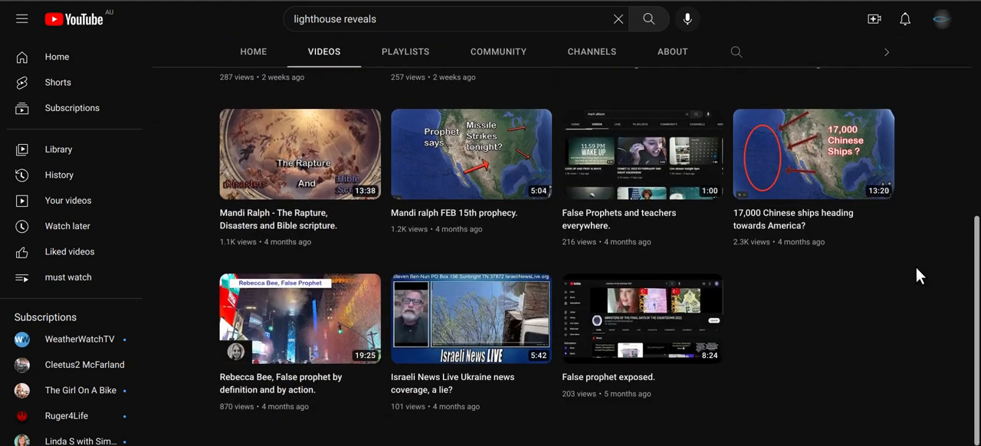
mouse_move(253, 296)
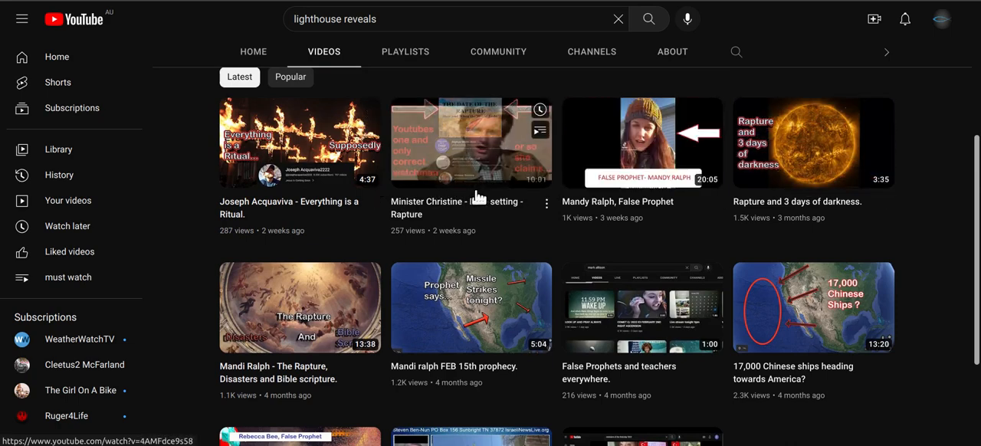
scroll("down", 3)
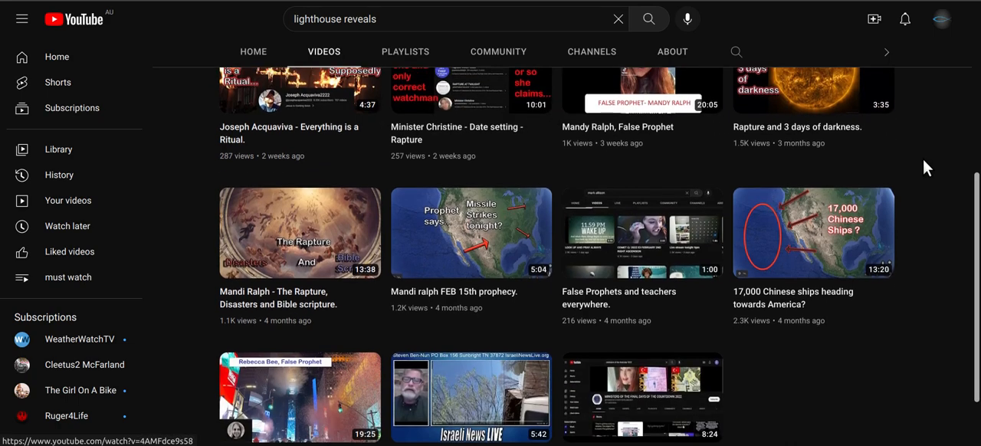
scroll("down", 3)
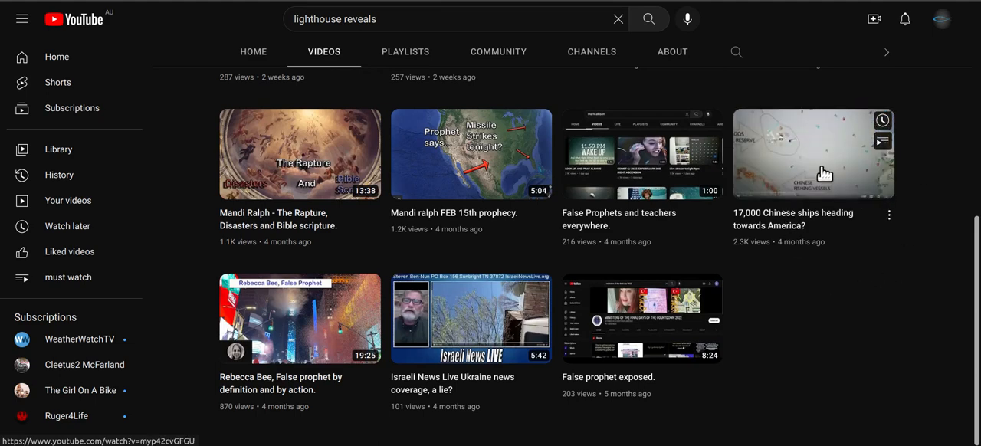
mouse_move(814, 154)
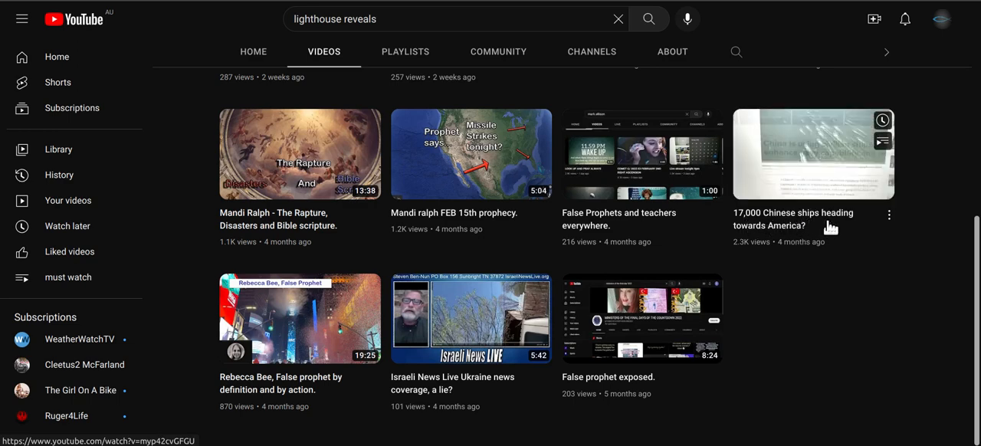
mouse_move(813, 153)
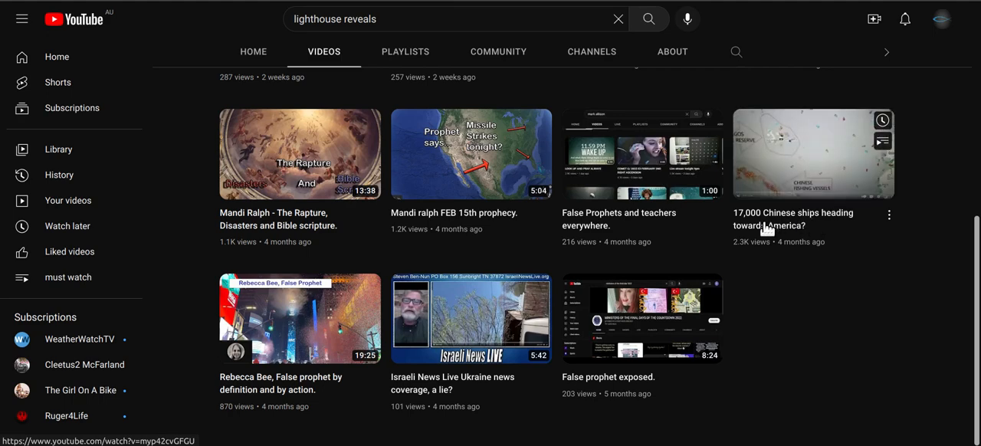
mouse_move(795, 185)
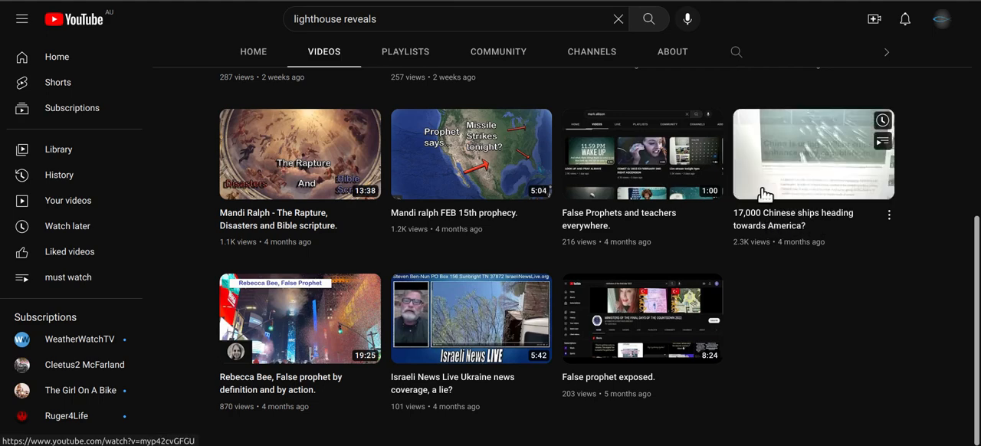
mouse_move(803, 172)
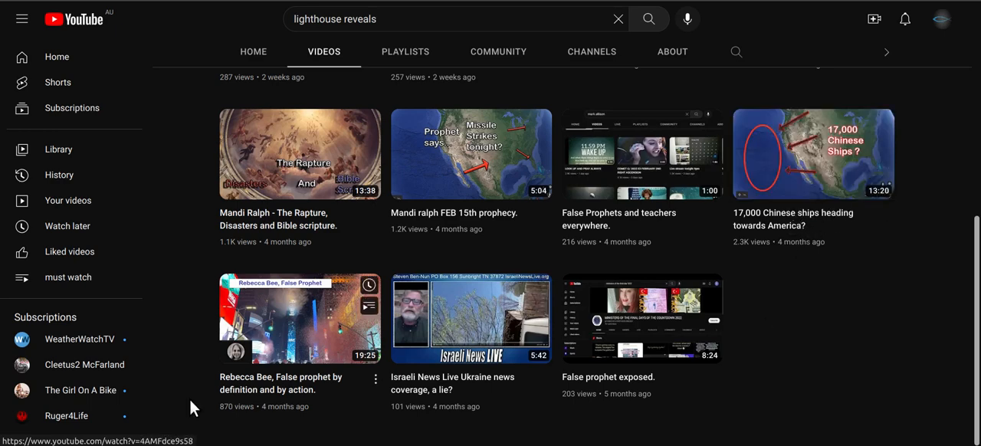
mouse_move(287, 360)
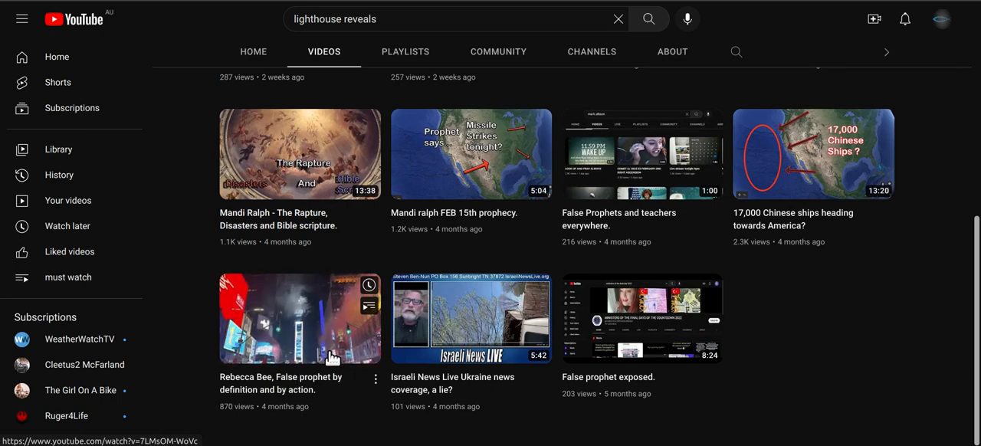
mouse_move(321, 364)
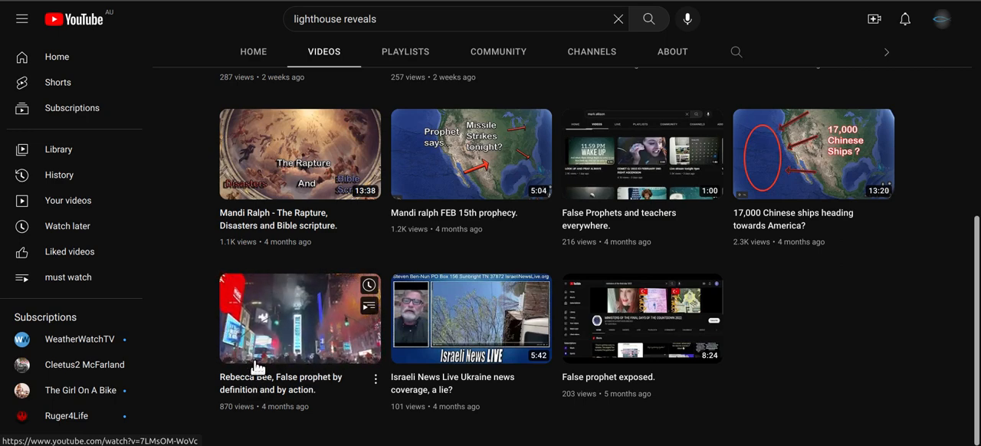
mouse_move(287, 380)
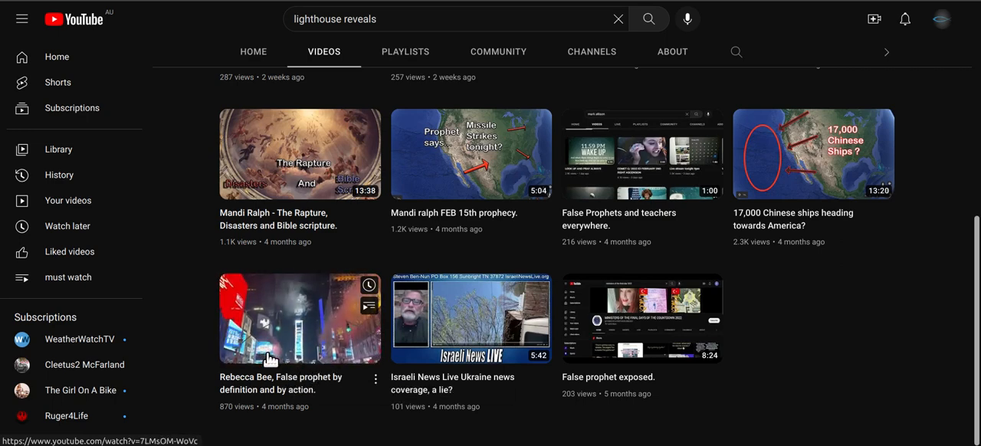
mouse_move(280, 310)
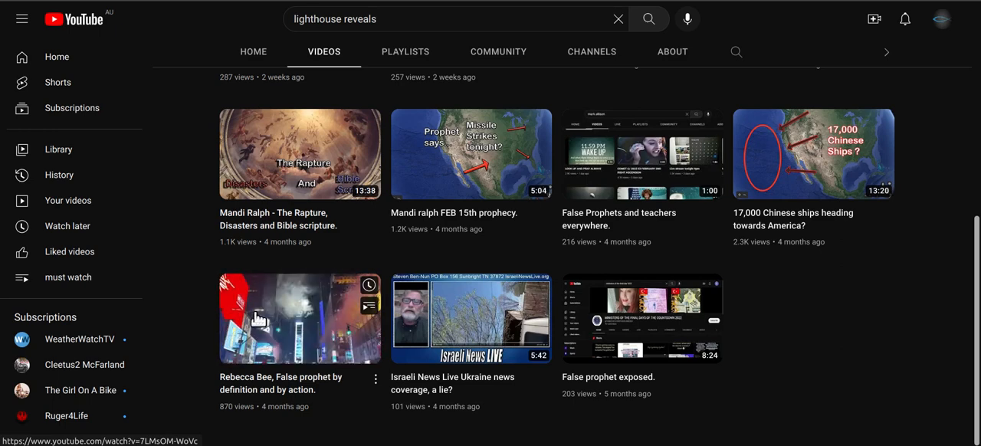
mouse_move(284, 336)
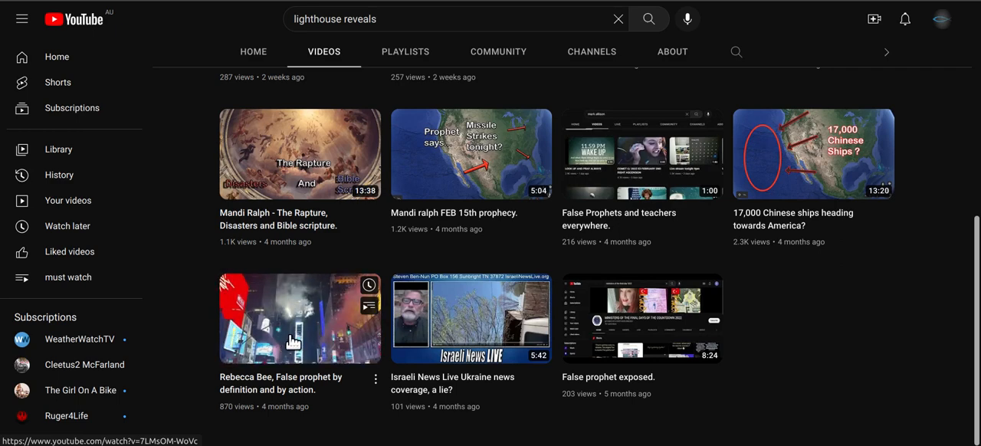
mouse_move(322, 331)
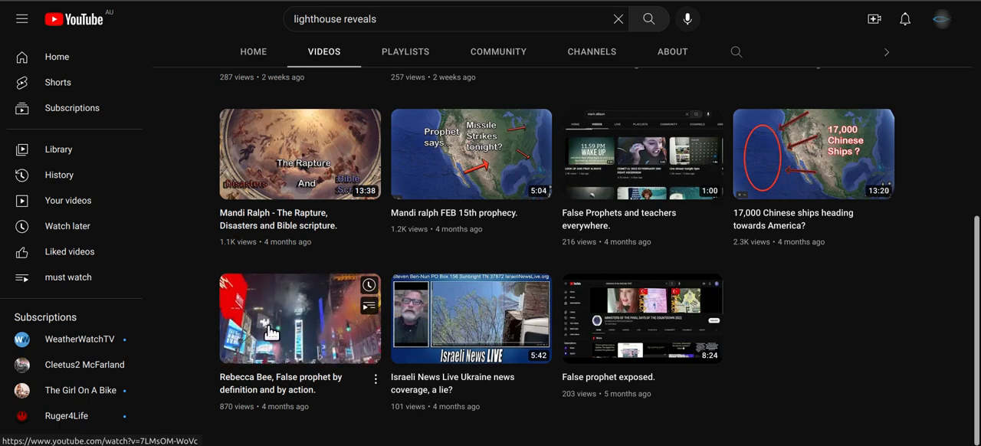
mouse_move(269, 302)
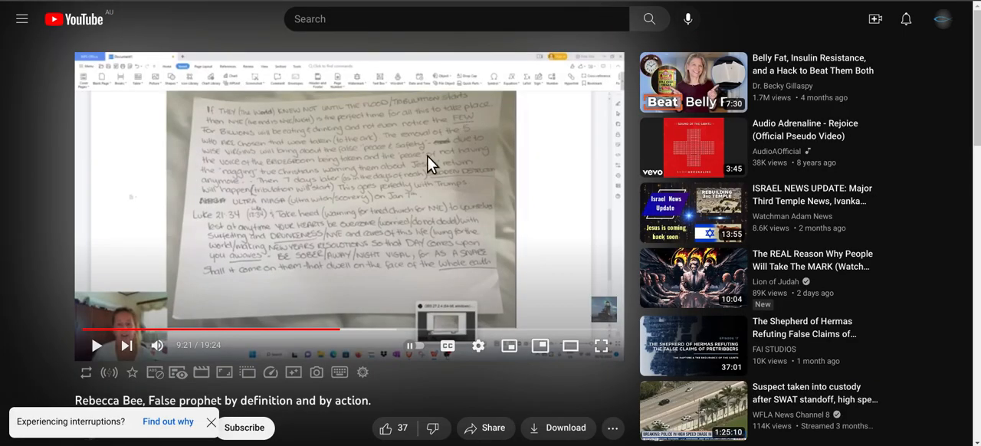
mouse_move(321, 257)
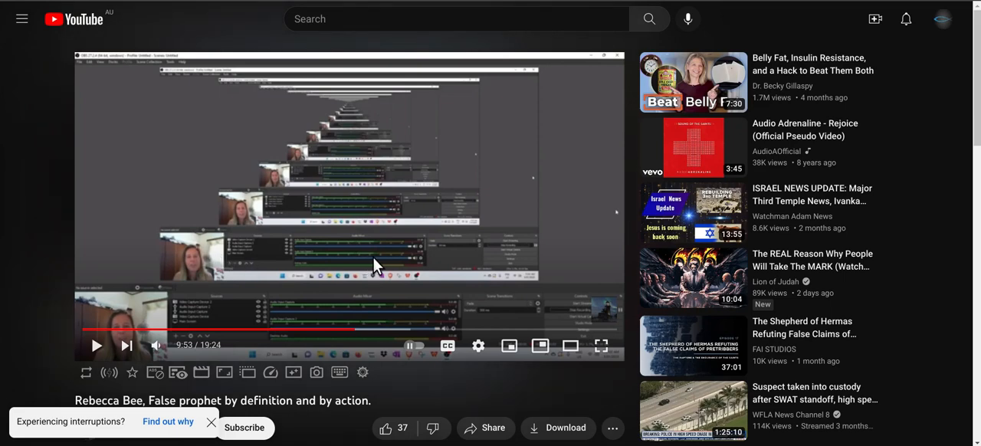
mouse_move(368, 205)
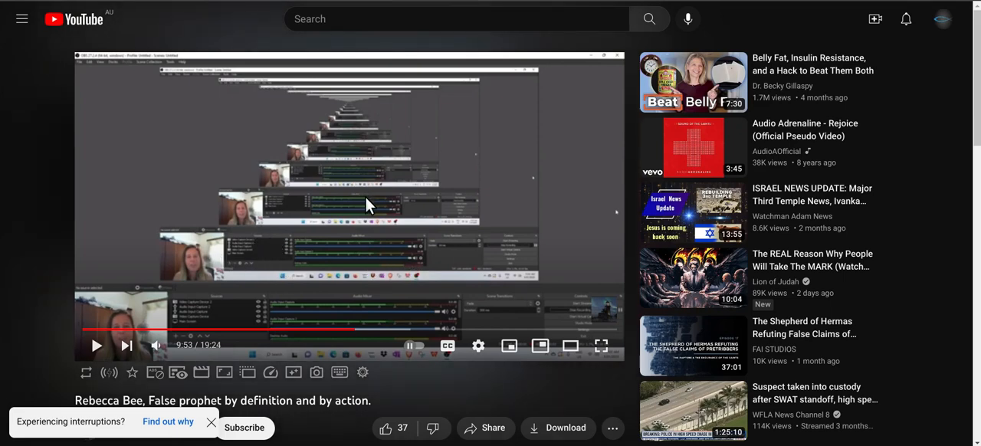
mouse_move(284, 215)
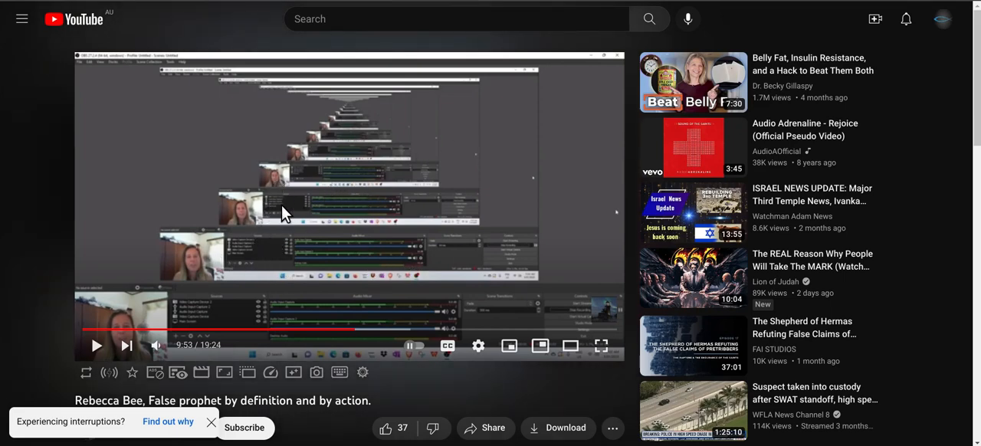
mouse_move(284, 239)
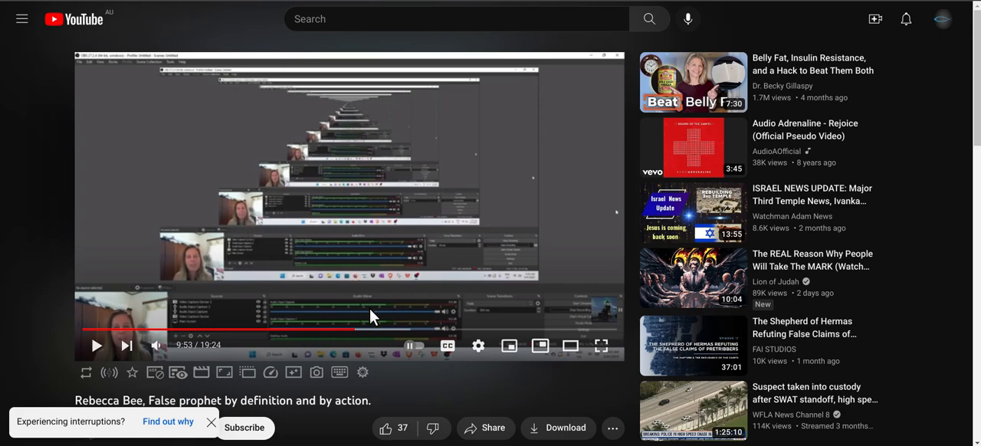
mouse_move(395, 320)
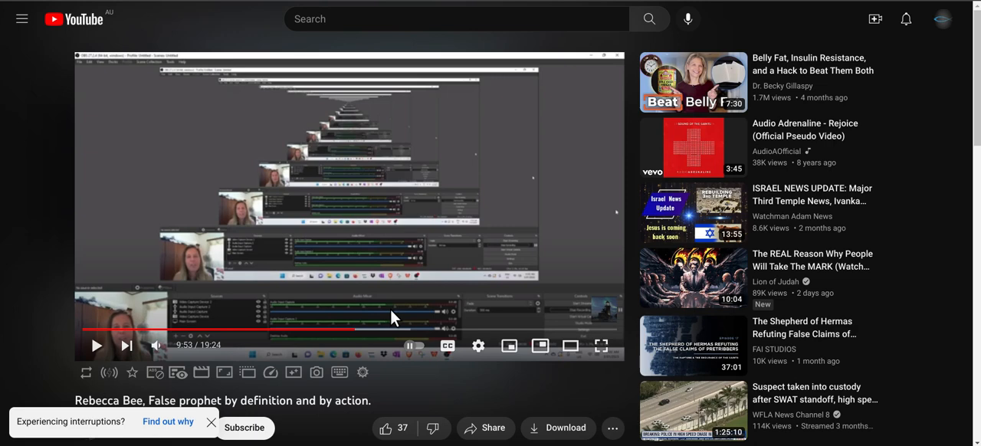
mouse_move(317, 309)
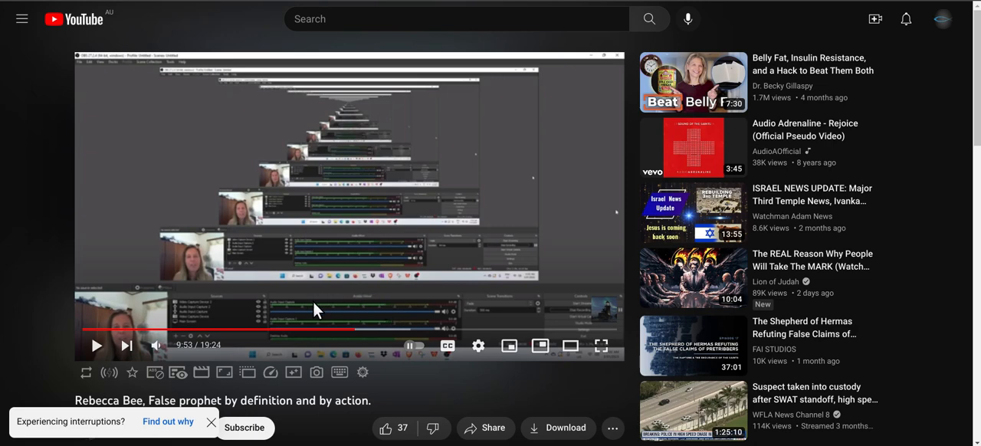
mouse_move(383, 316)
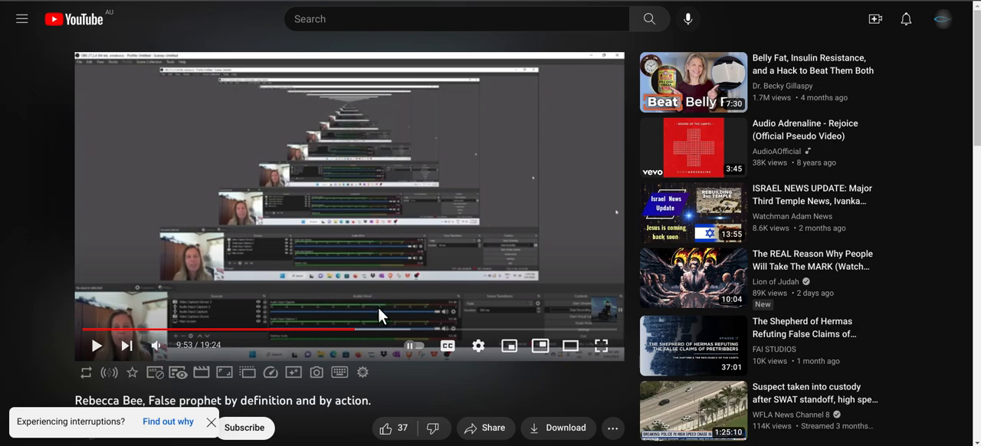
mouse_move(370, 320)
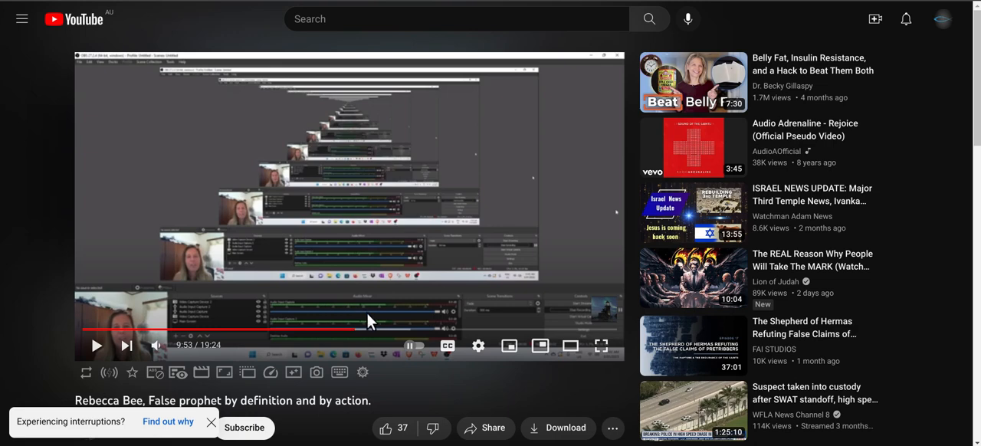
mouse_move(429, 226)
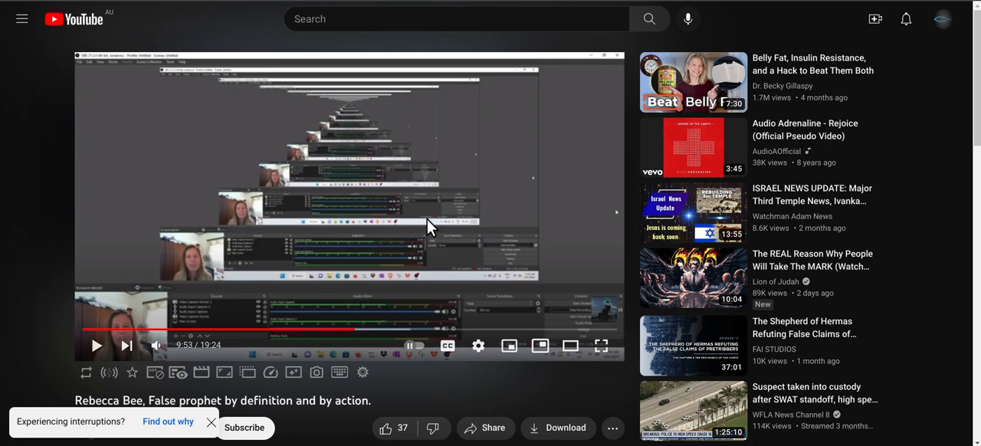
mouse_move(384, 215)
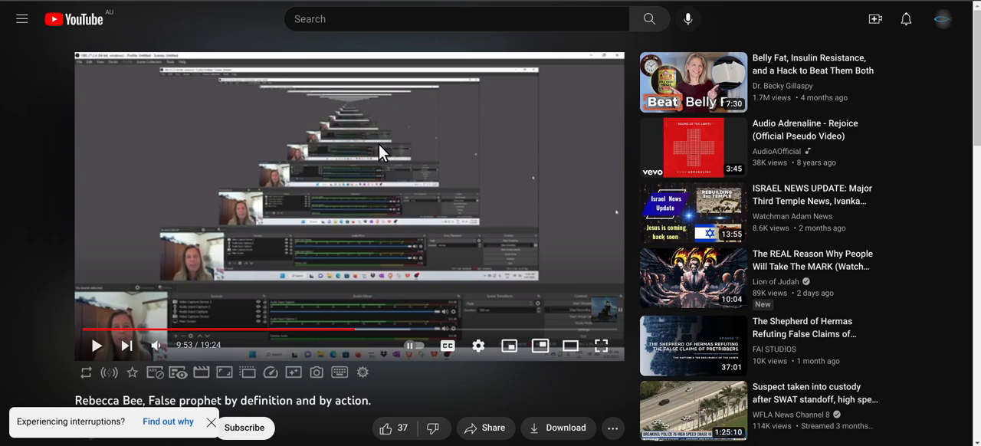
mouse_move(470, 133)
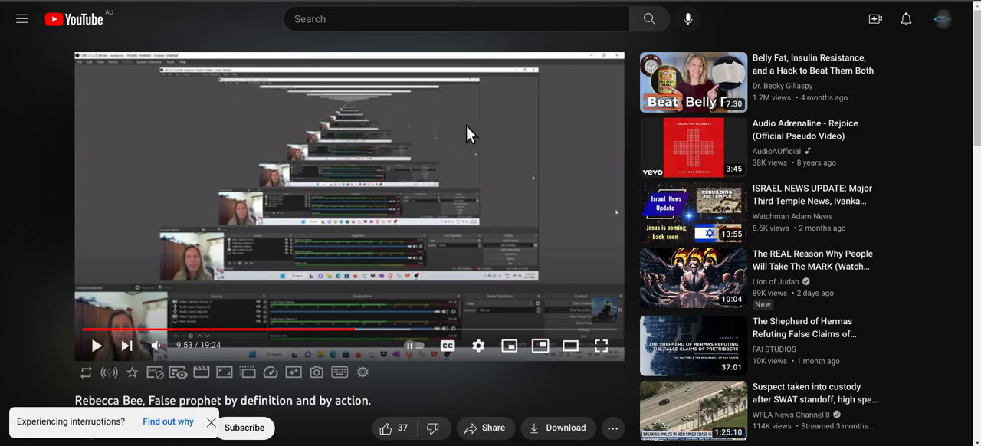
mouse_move(412, 189)
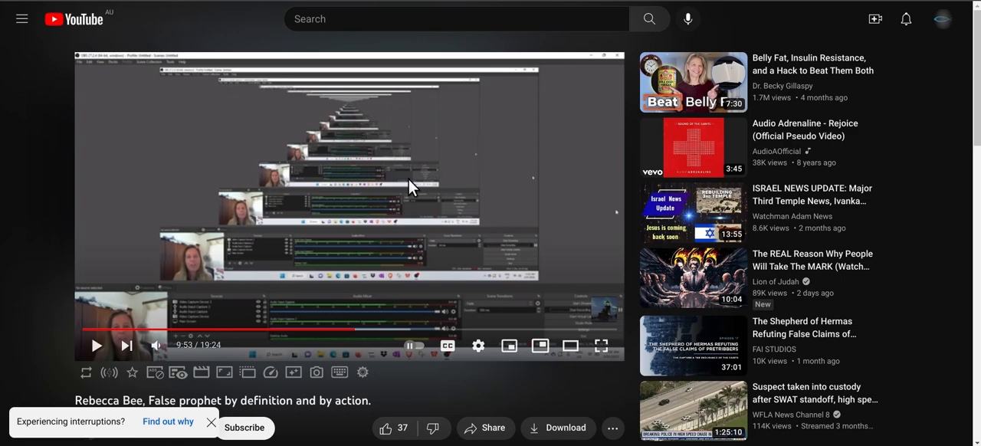
mouse_move(466, 159)
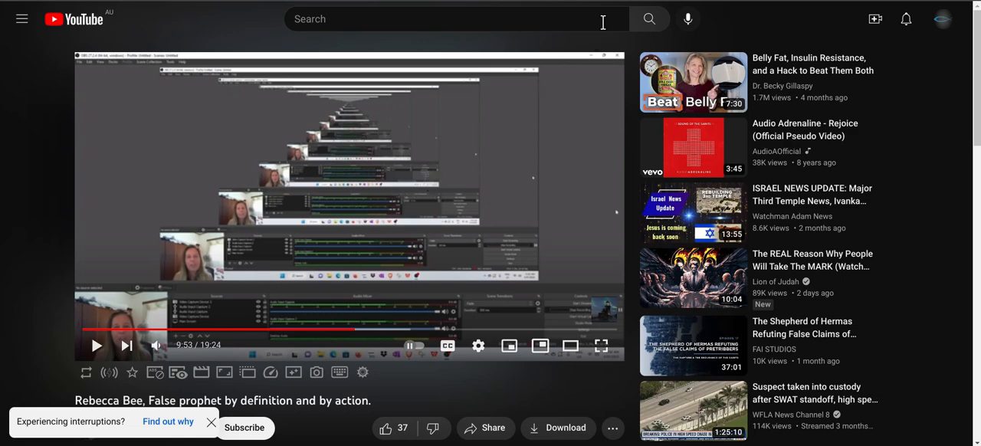
mouse_move(545, 111)
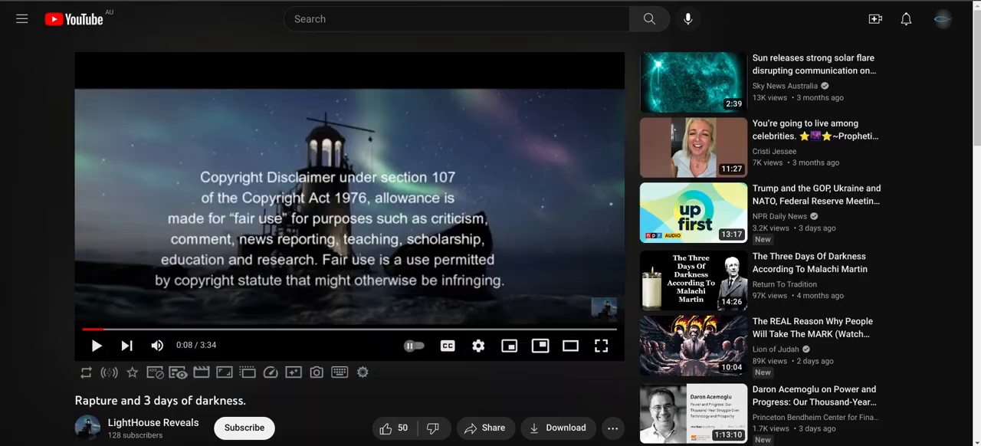
mouse_move(431, 192)
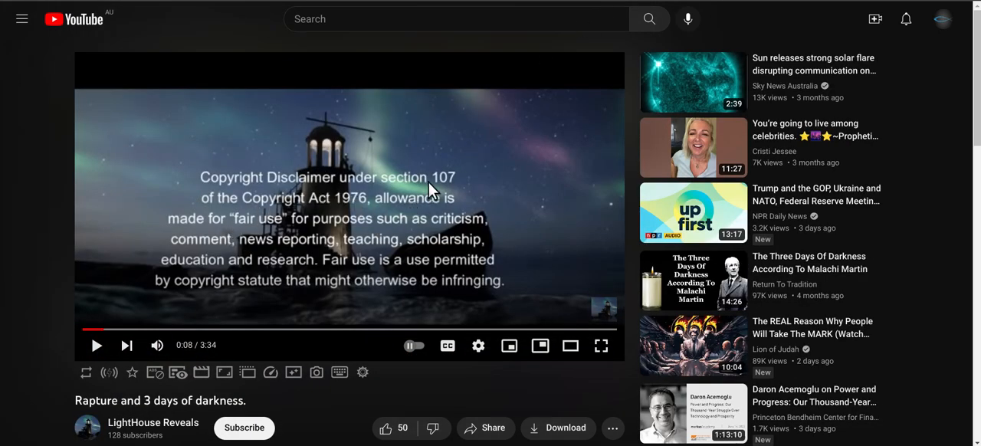
mouse_move(397, 242)
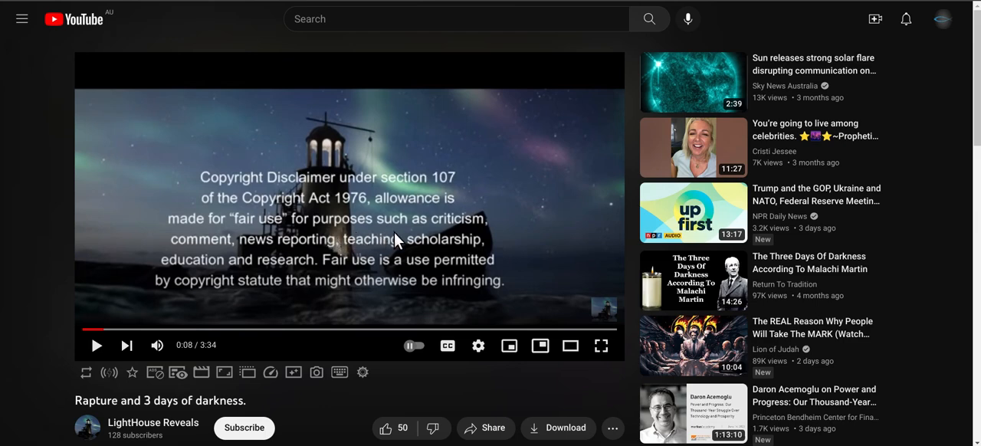
mouse_move(276, 266)
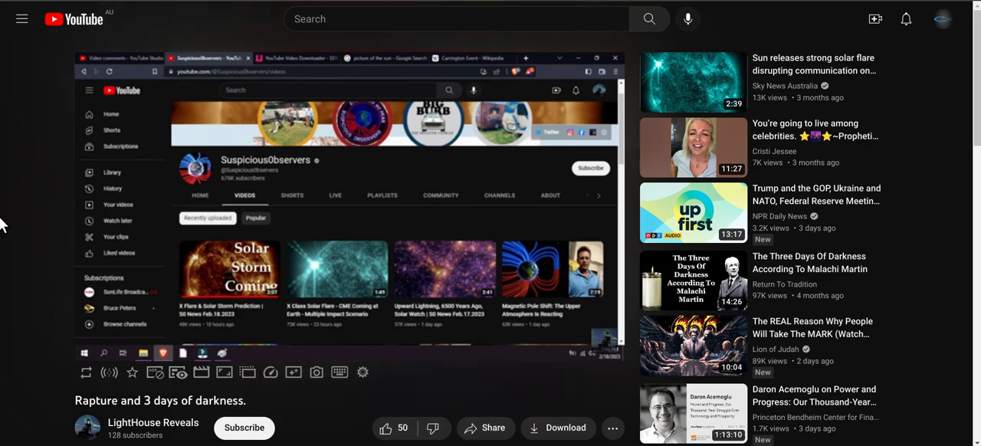
mouse_move(10, 225)
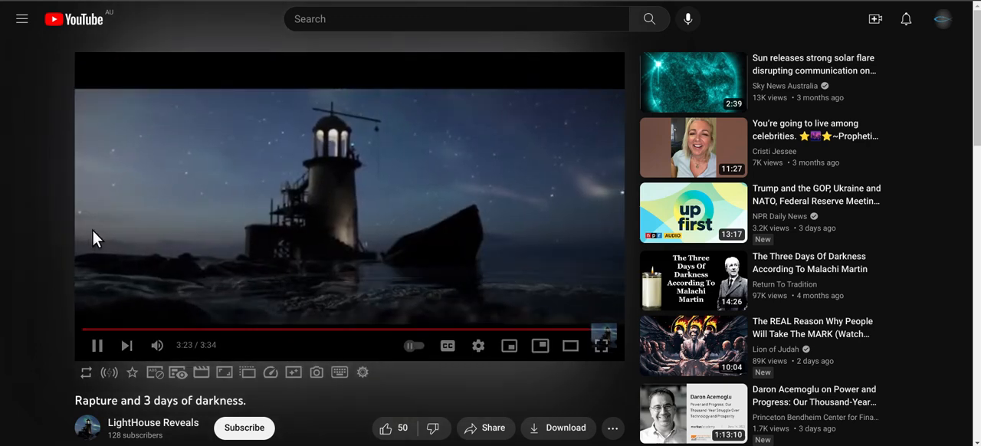
Pause 'Rapture and 3 days of darkness' at 3:24 of 3:34
left_click(97, 345)
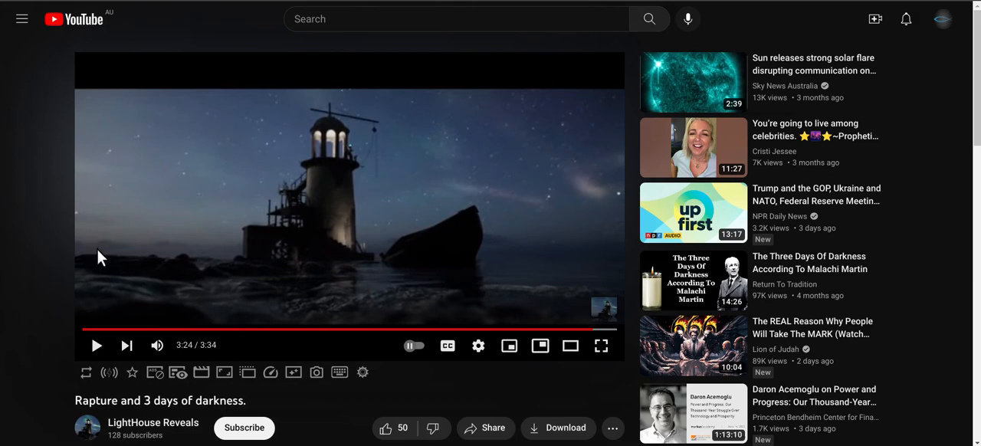
mouse_move(4, 280)
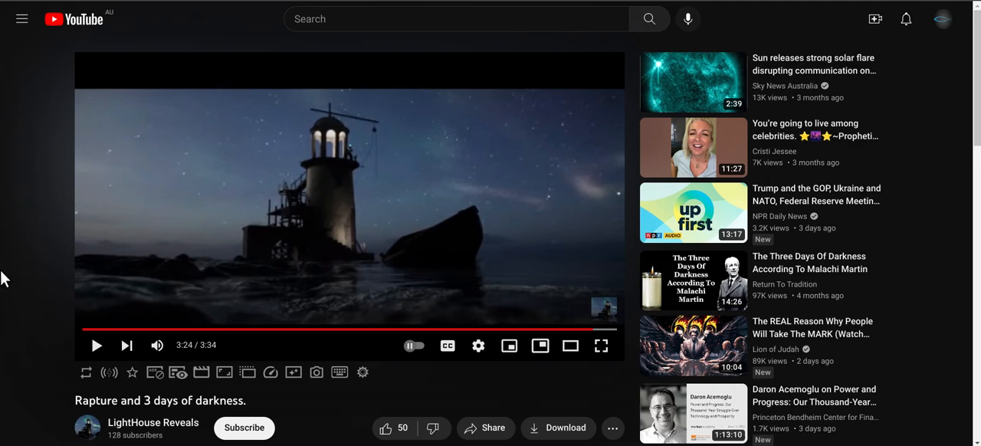
mouse_move(22, 279)
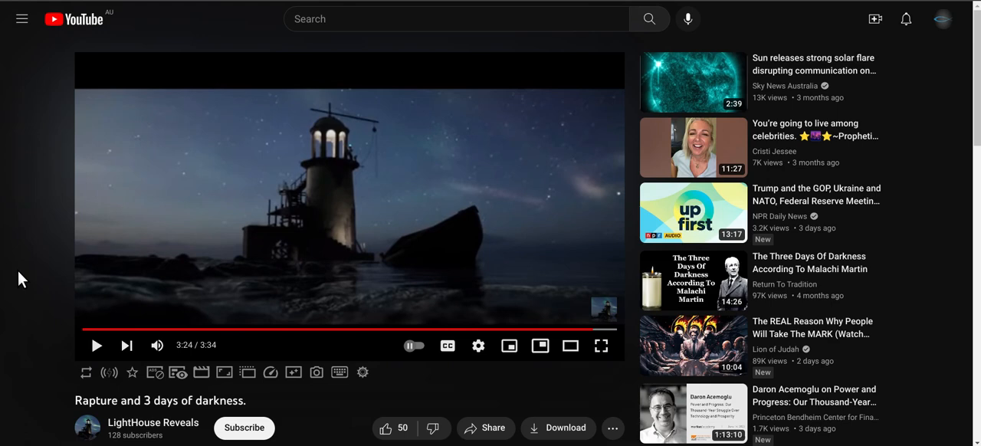
mouse_move(13, 273)
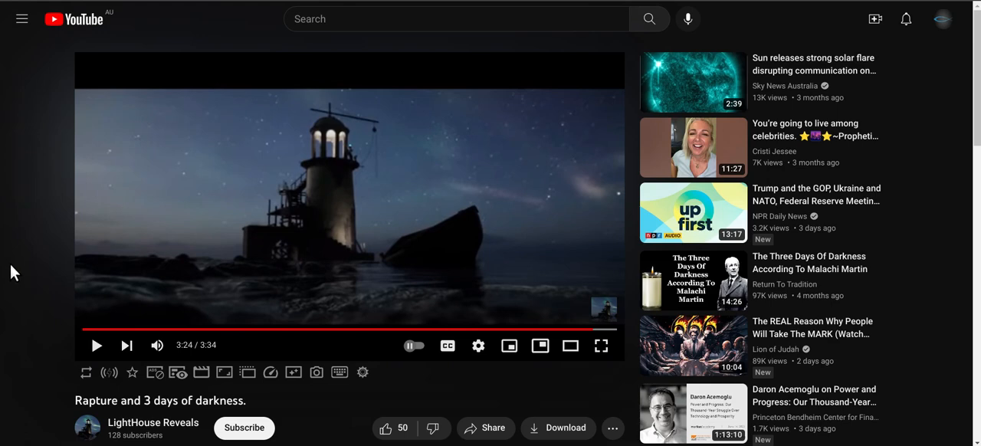
mouse_move(29, 301)
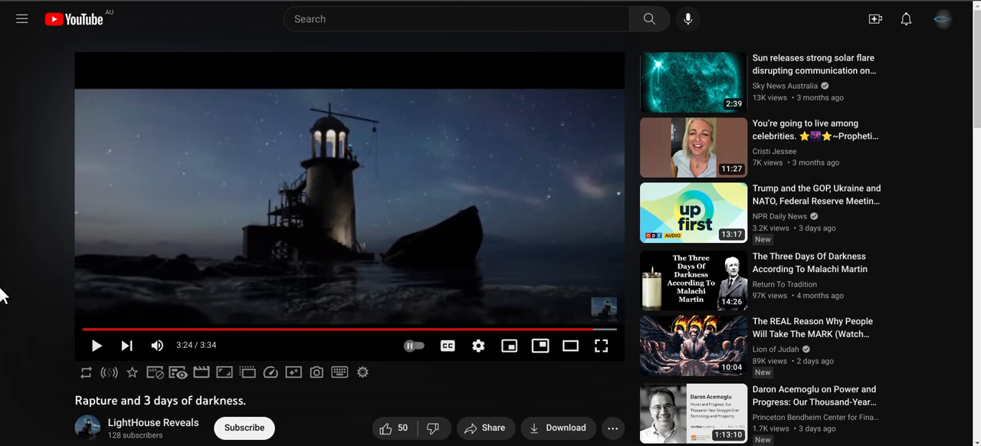
mouse_move(328, 6)
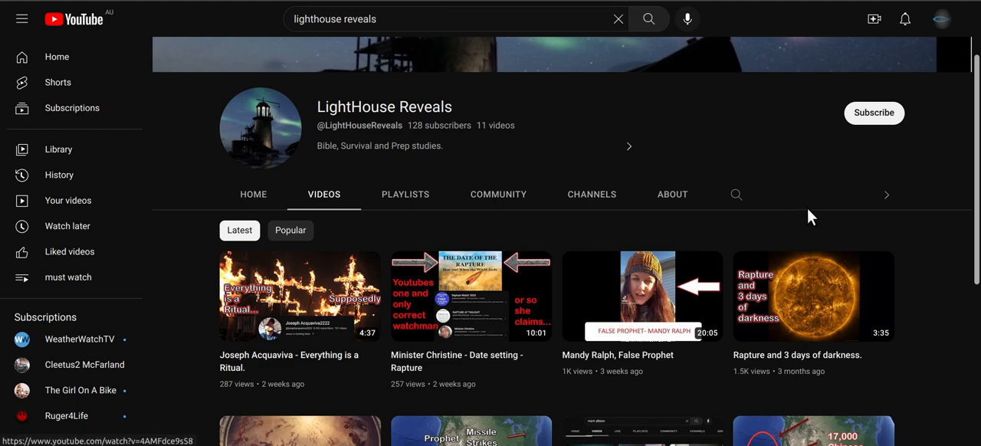
mouse_move(926, 267)
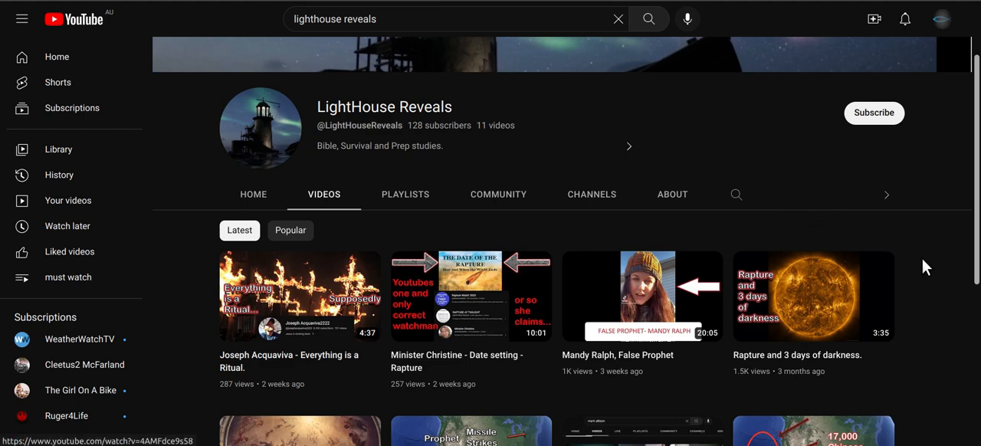
mouse_move(920, 264)
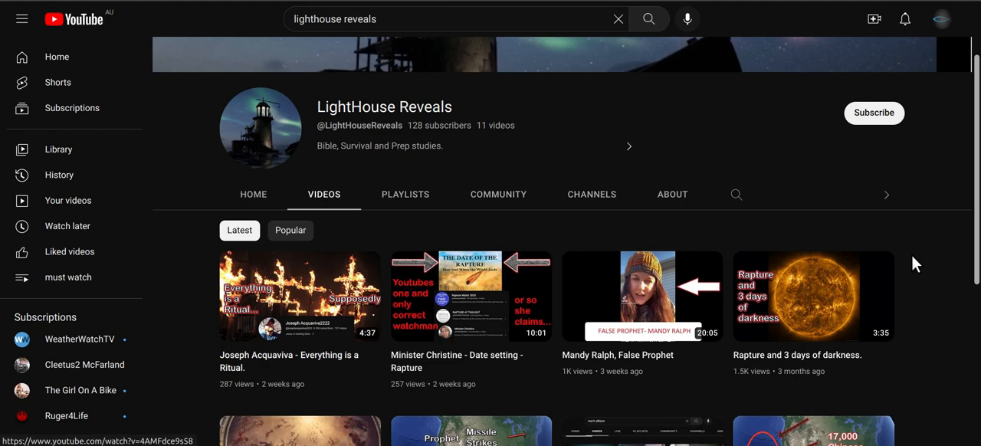
Scroll back down the LightHouse Reveals Videos list to show all eleven uploads
scroll("down", 3)
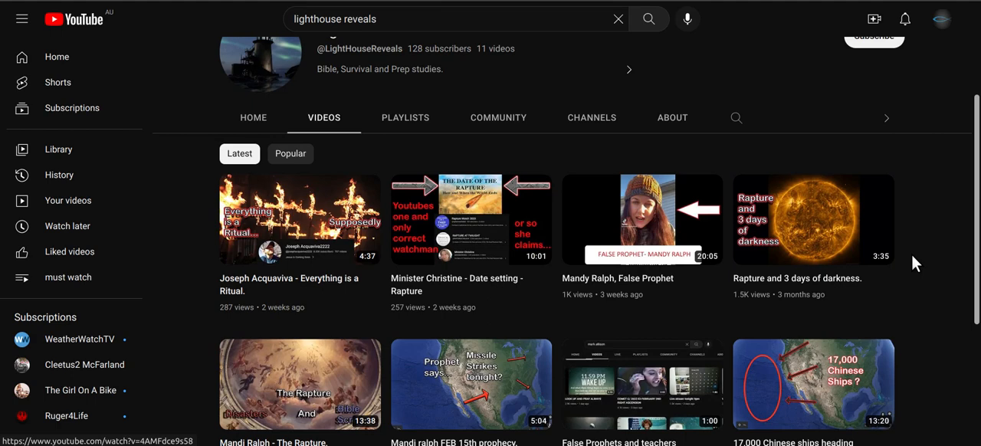
scroll("down", 3)
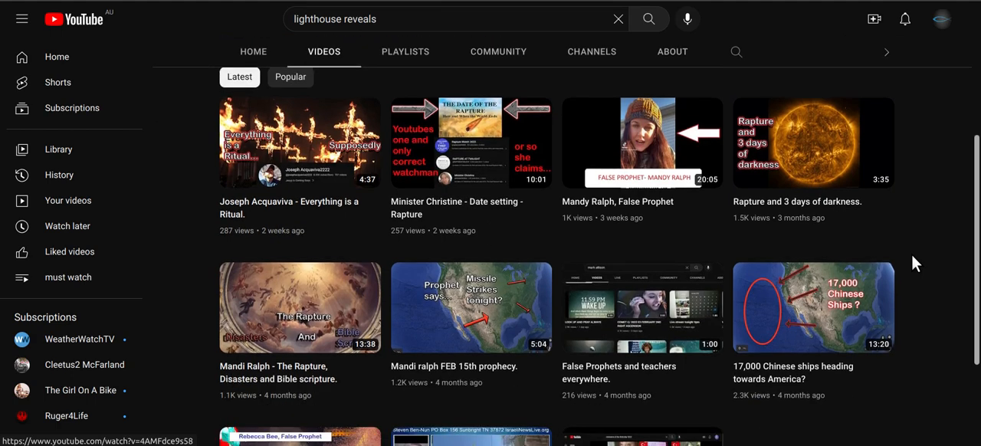
scroll("down", 3)
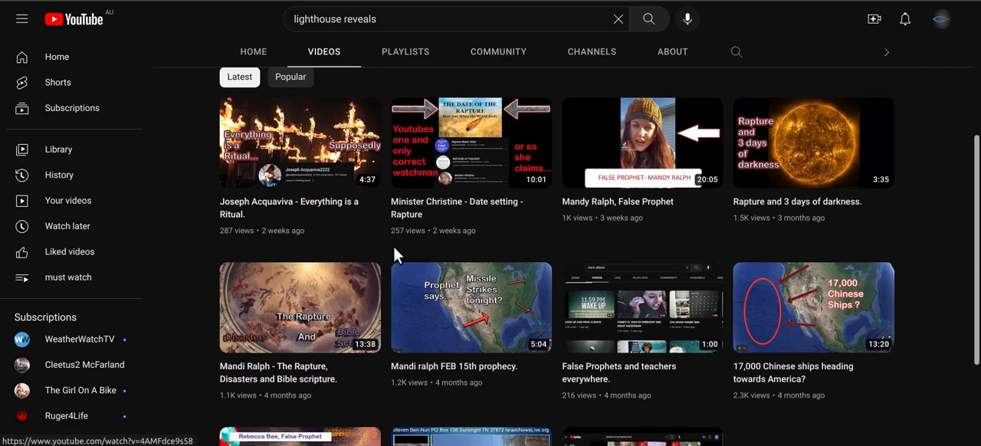
mouse_move(955, 205)
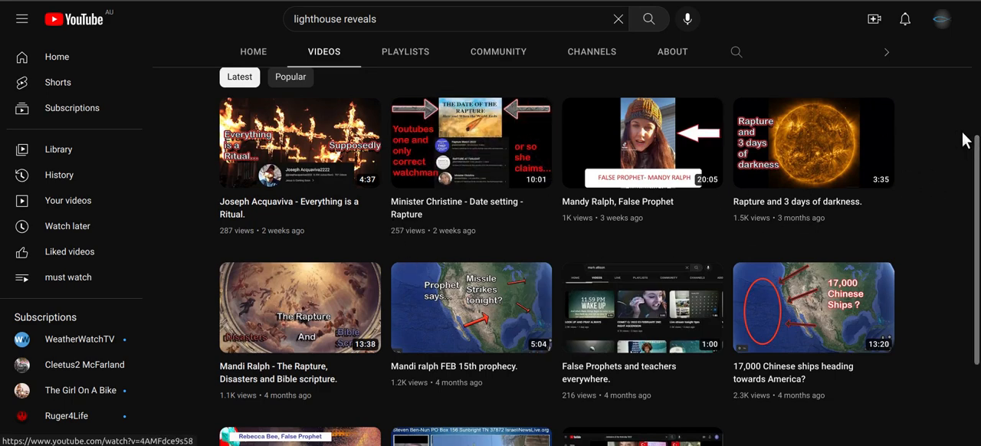
scroll("down", 3)
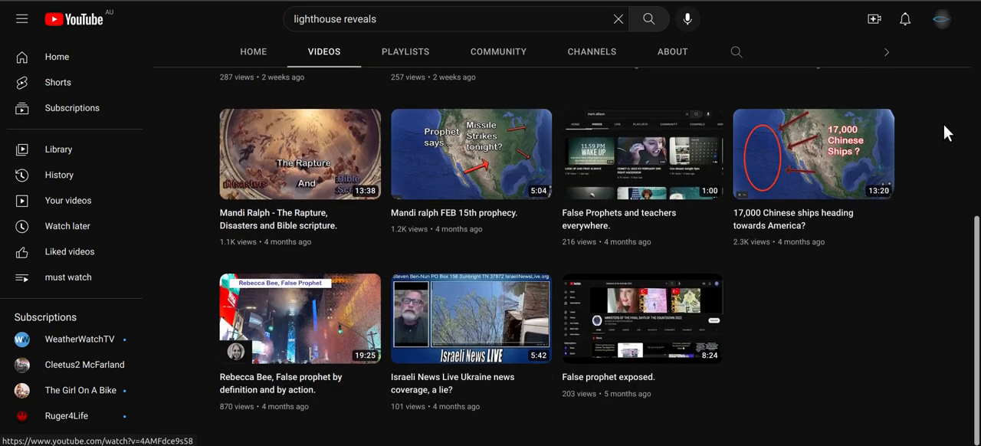
scroll("down", 3)
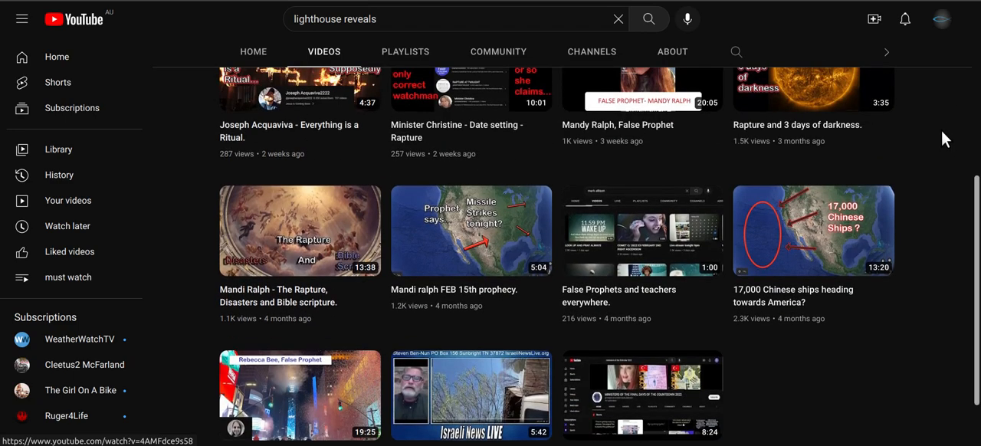